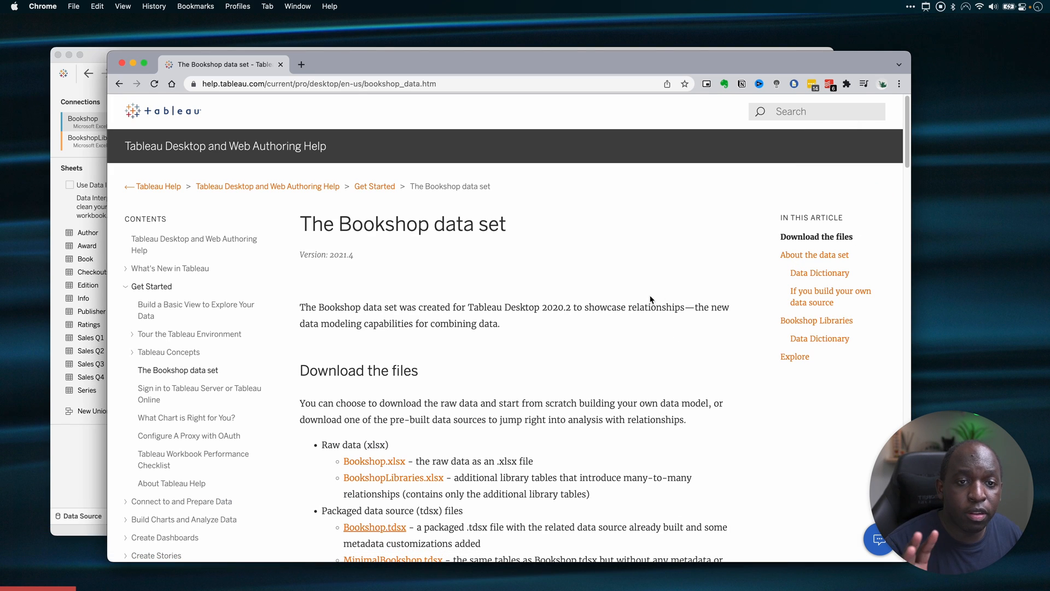
Step: Bring the bookshop_libraries Data Source page forward, showing Book related to Author, Edition and Catalog
scroll(down, 3)
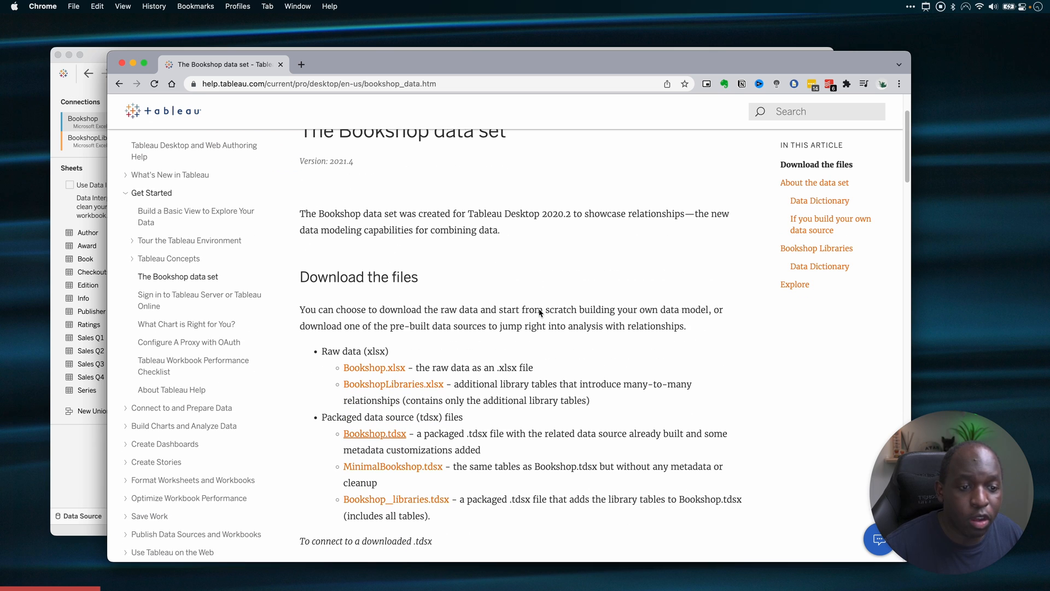
scroll(down, 3)
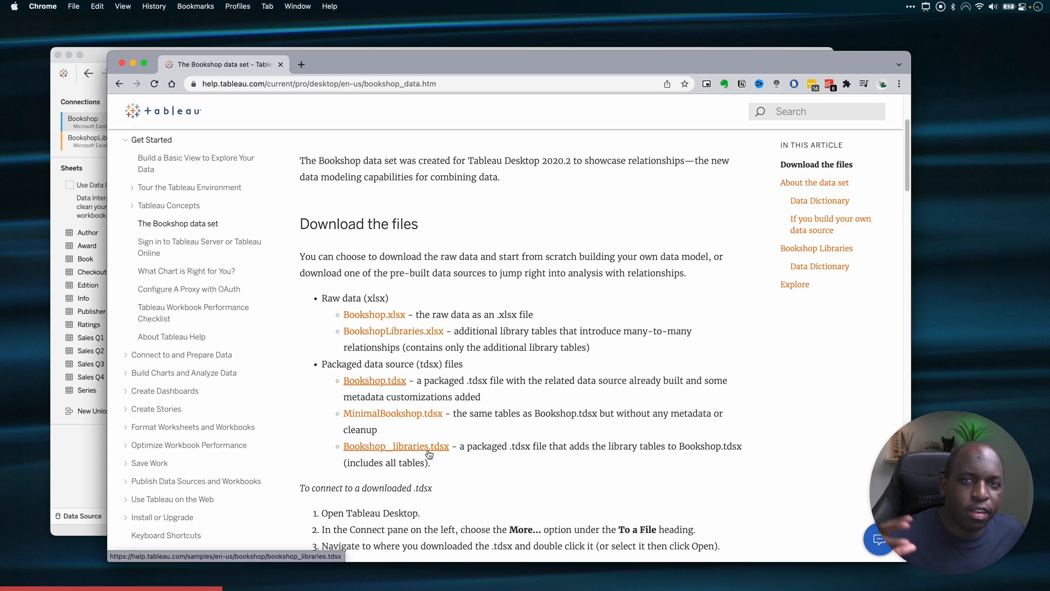
click(396, 446)
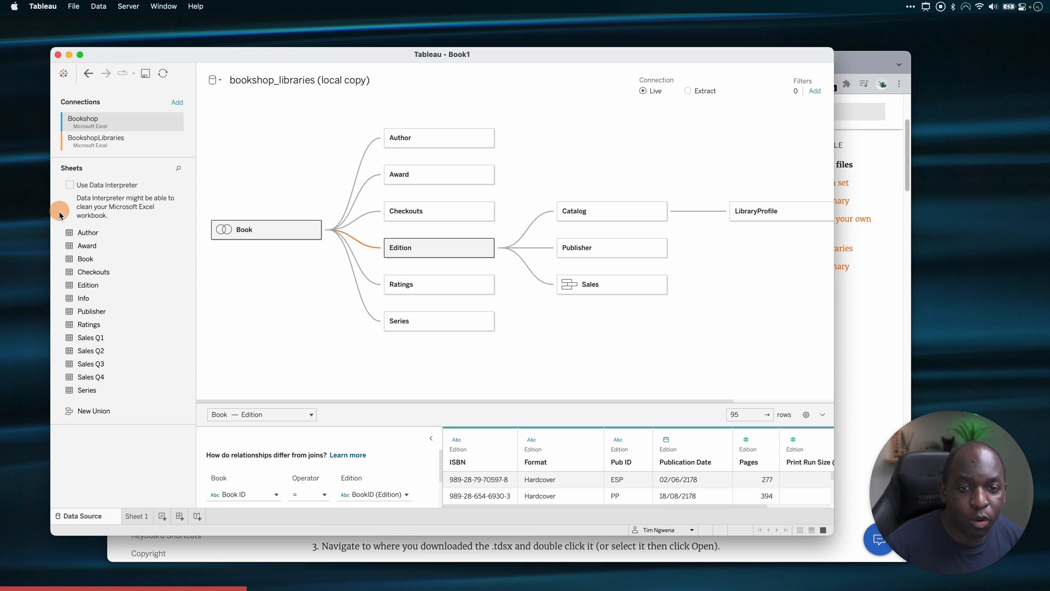
mouse_move(556, 359)
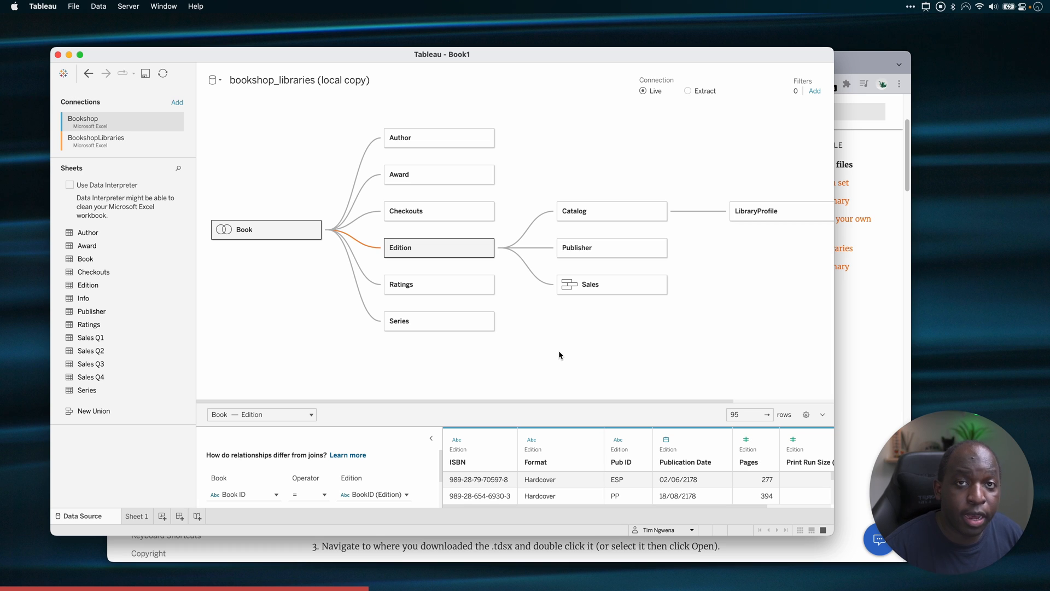
mouse_move(606, 249)
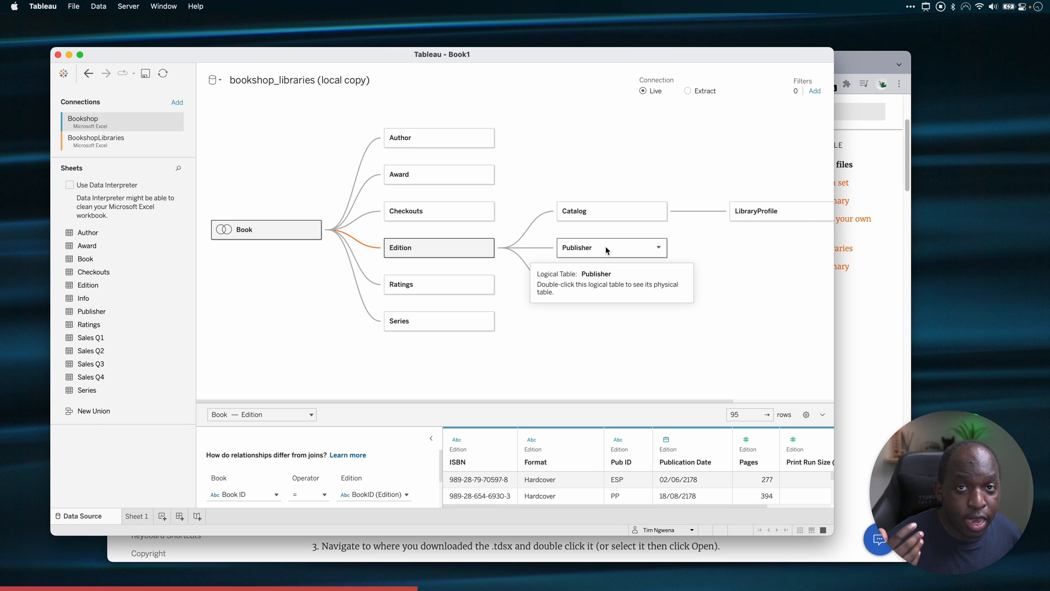
Step: Swap Publisher with the root so Publisher replaces Book at the top of the model
right_click(609, 248)
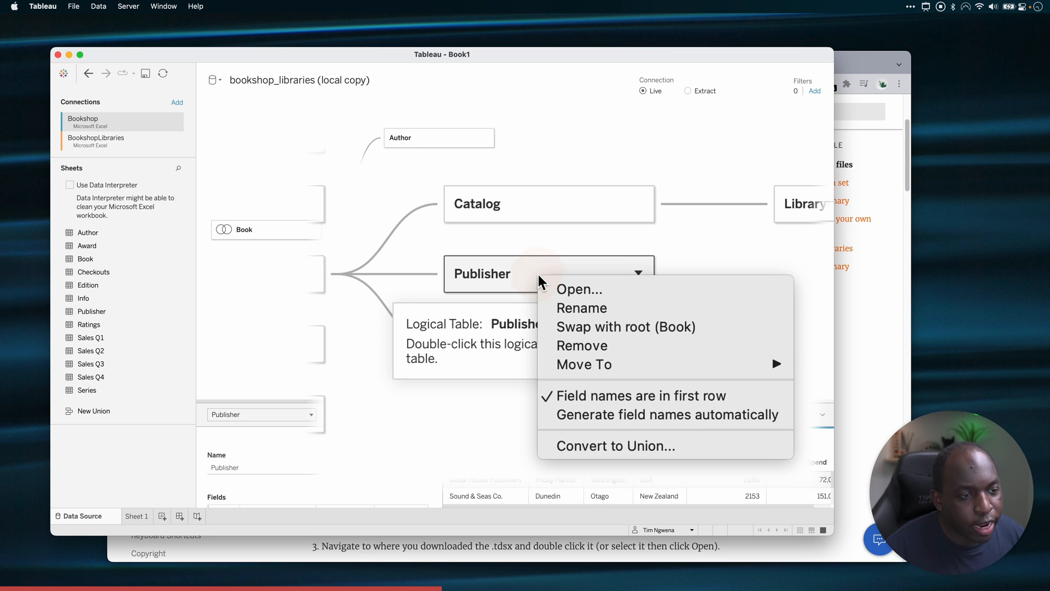
mouse_move(626, 326)
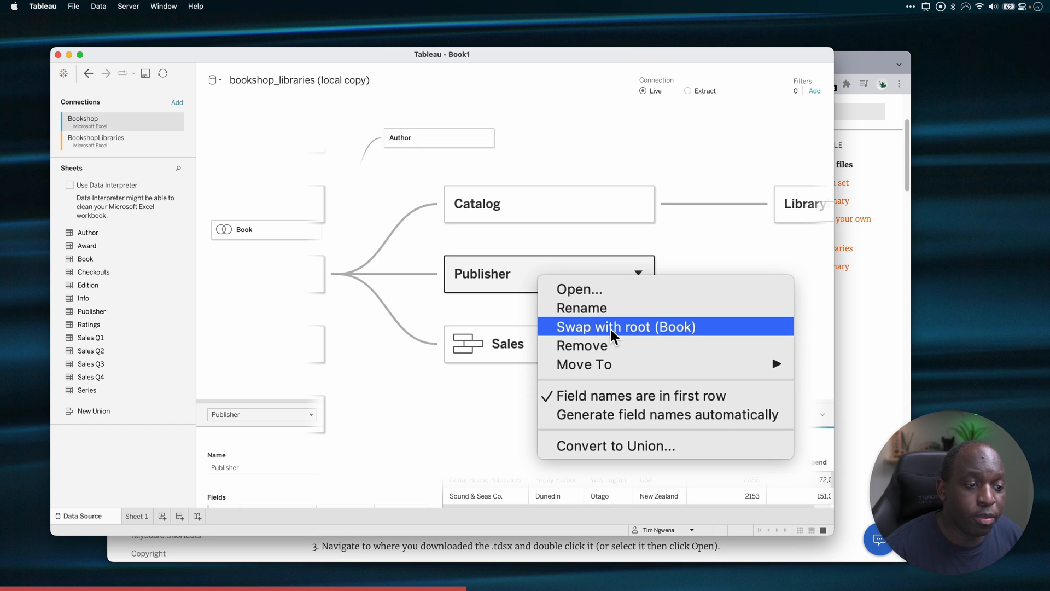
click(626, 327)
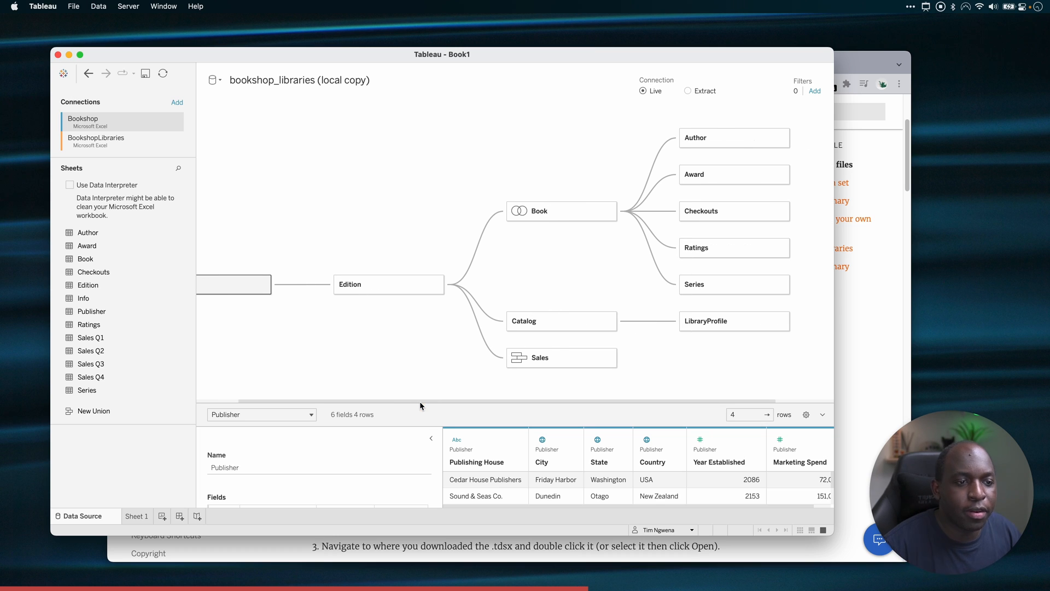
mouse_move(536, 269)
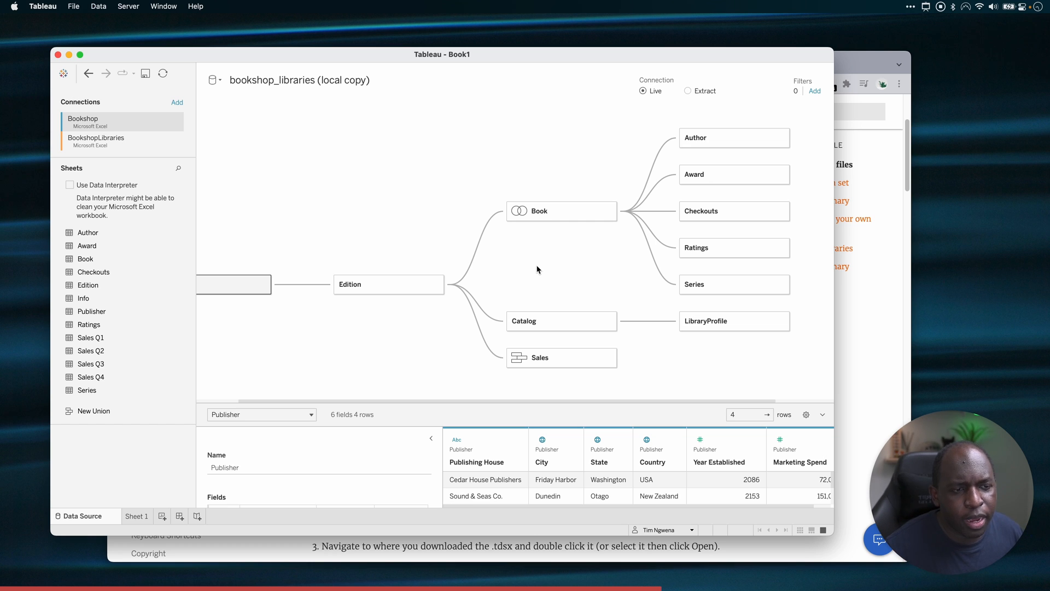
mouse_move(568, 221)
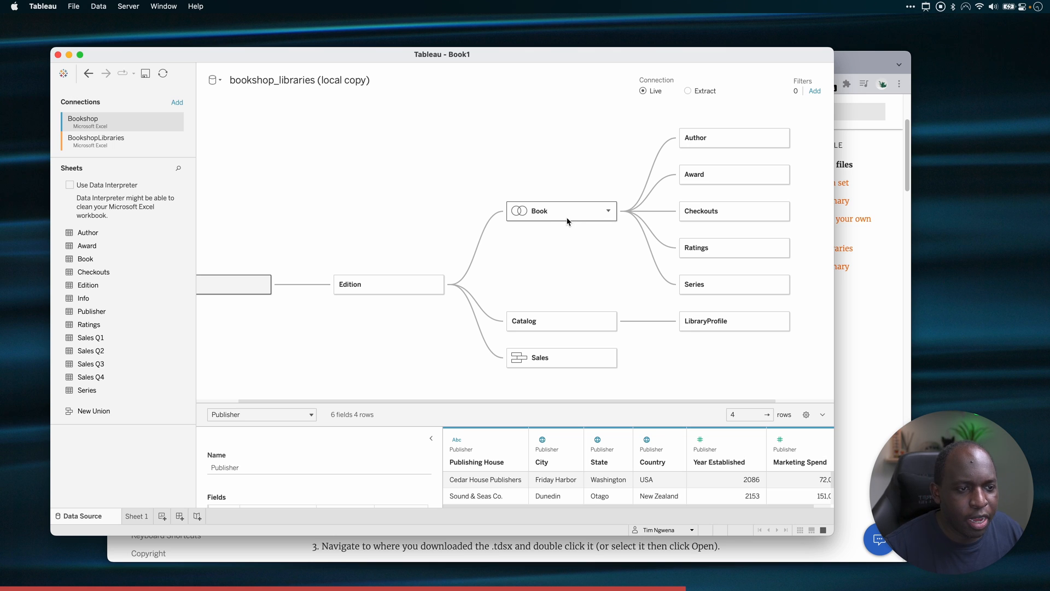
mouse_move(568, 221)
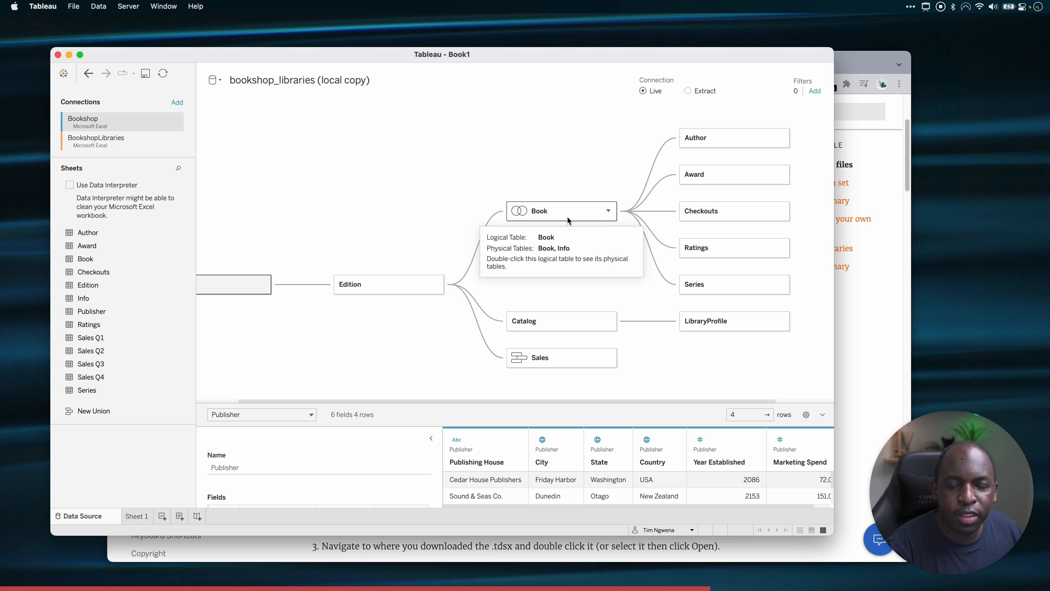
mouse_move(578, 381)
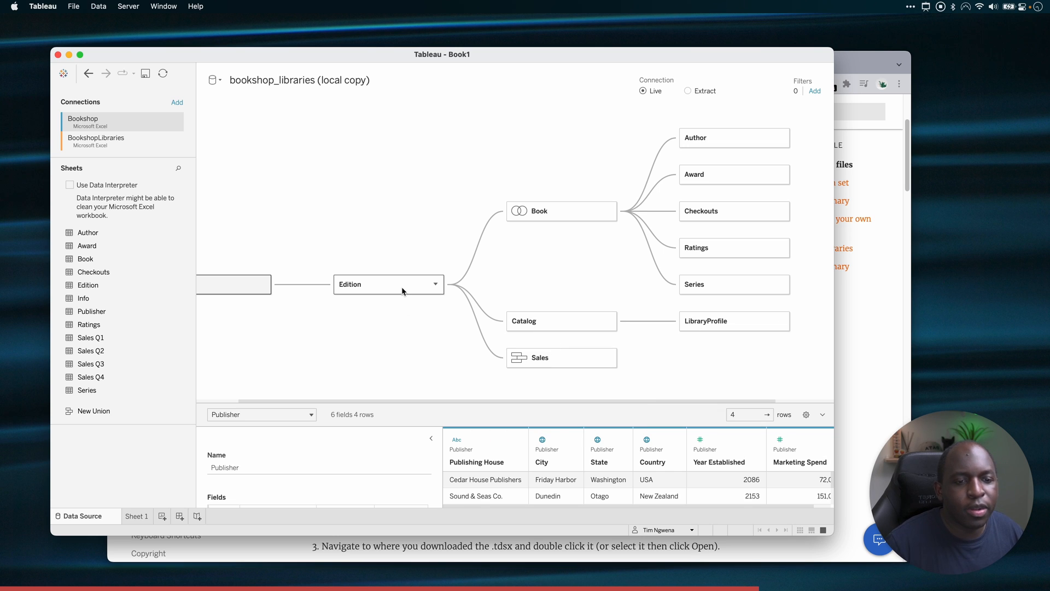
mouse_move(233, 285)
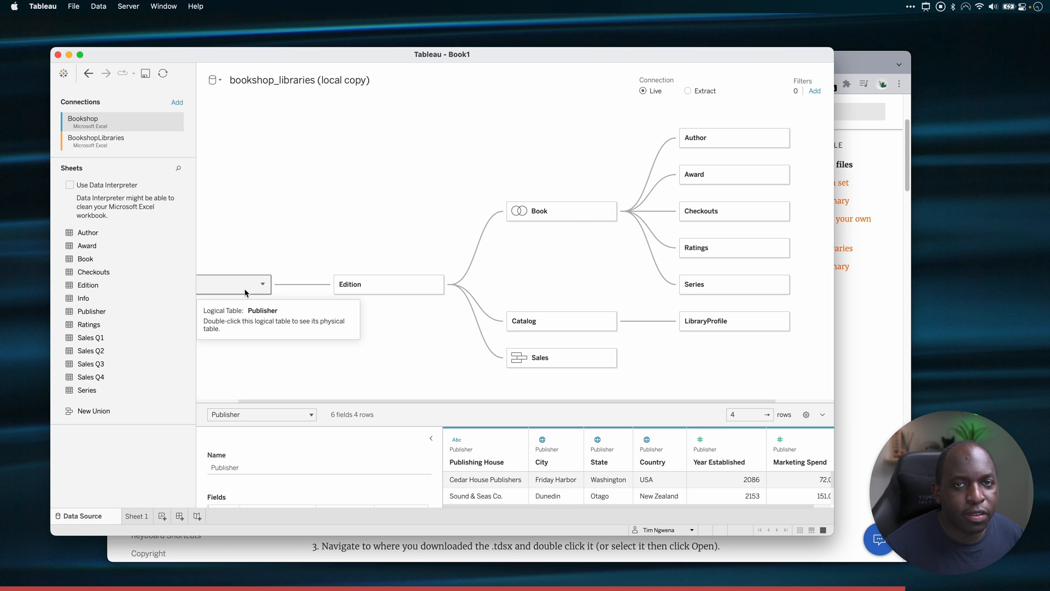
mouse_move(393, 393)
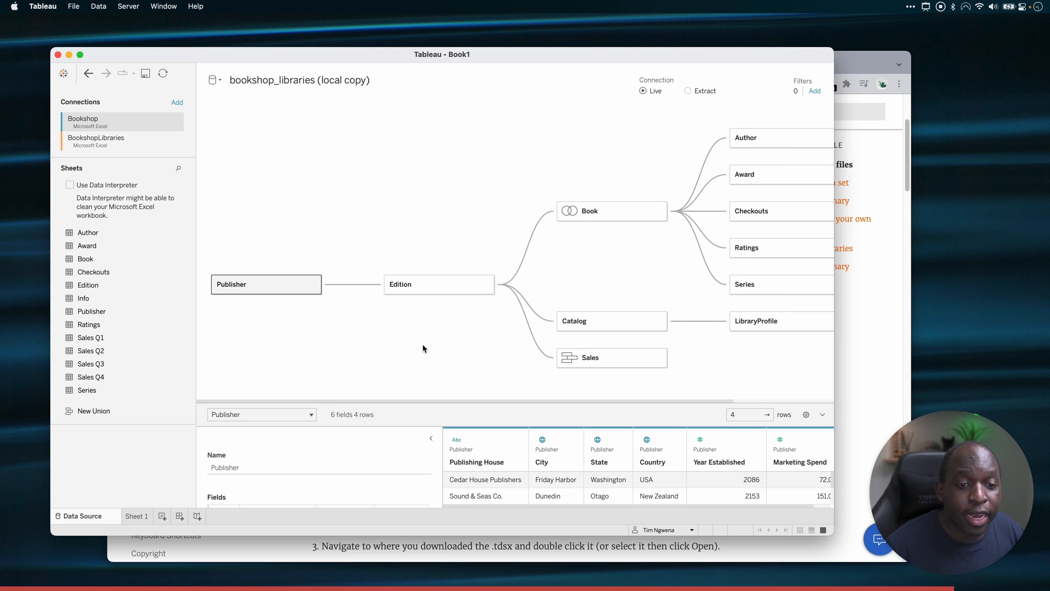
Step: Swap the root back to Book, returning Publisher under Edition, then select Edition
right_click(589, 209)
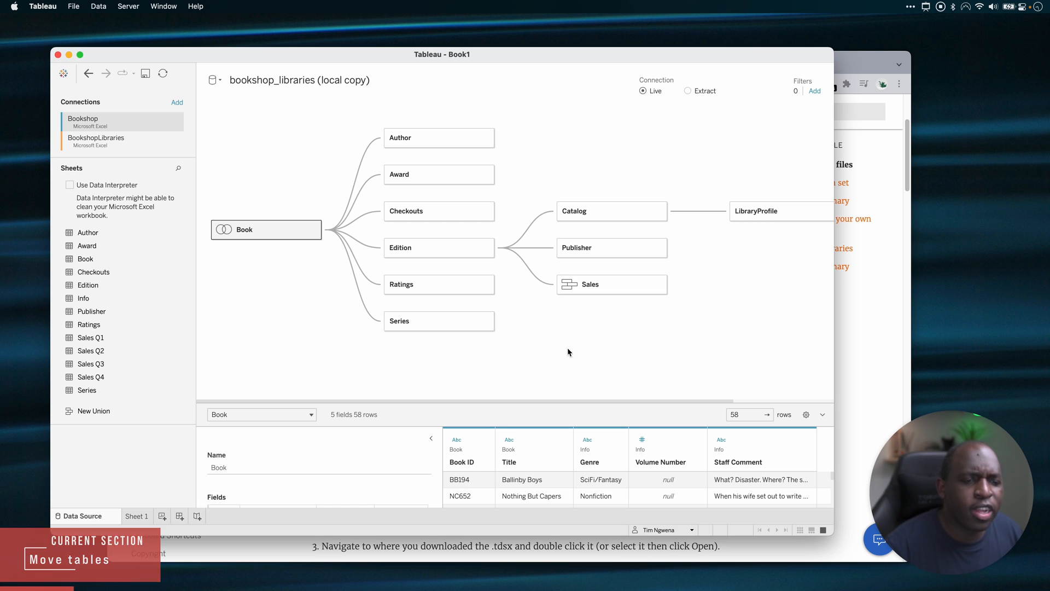
click(439, 247)
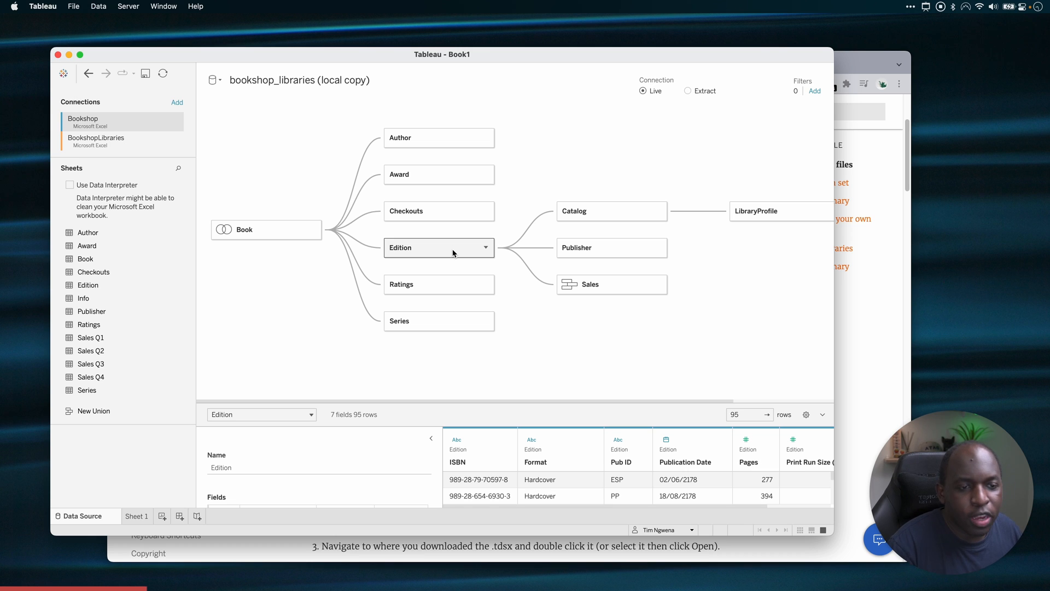
Step: Show Edition's Move To list of sibling tables, Author through Series, keeping Book as root
click(485, 247)
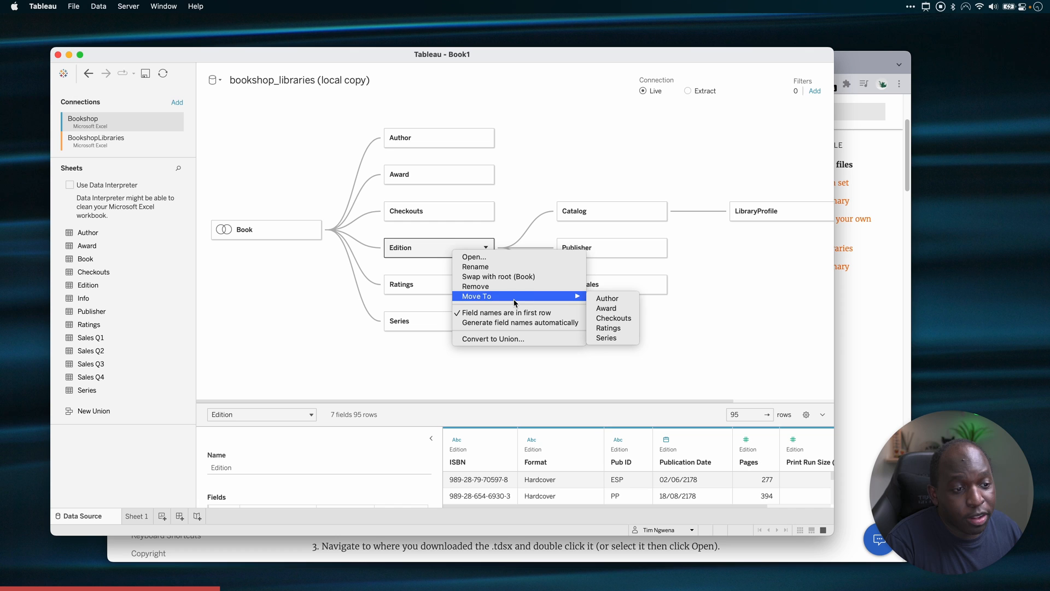
mouse_move(608, 327)
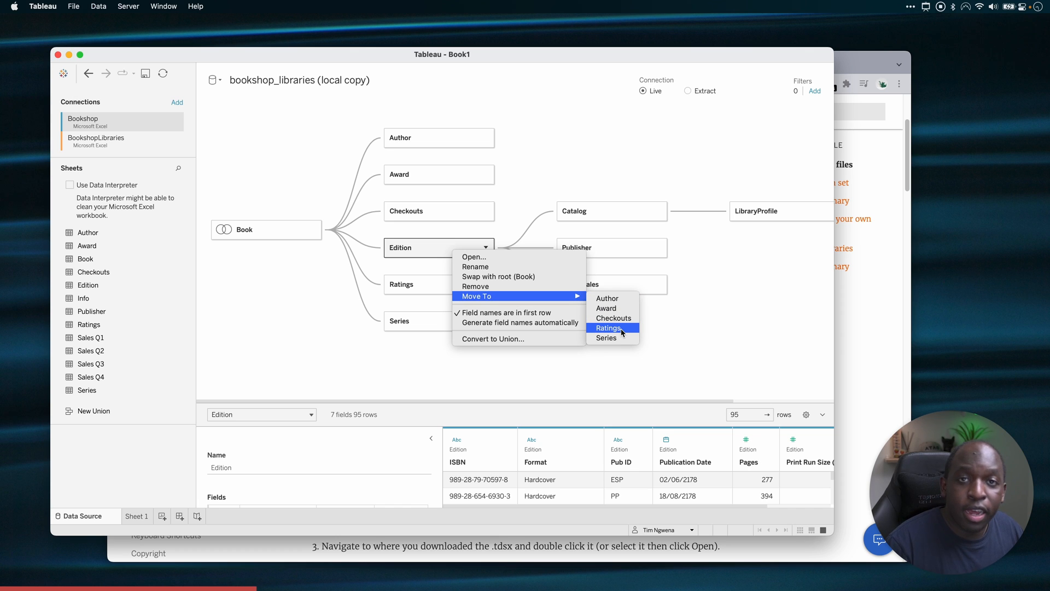
mouse_move(621, 329)
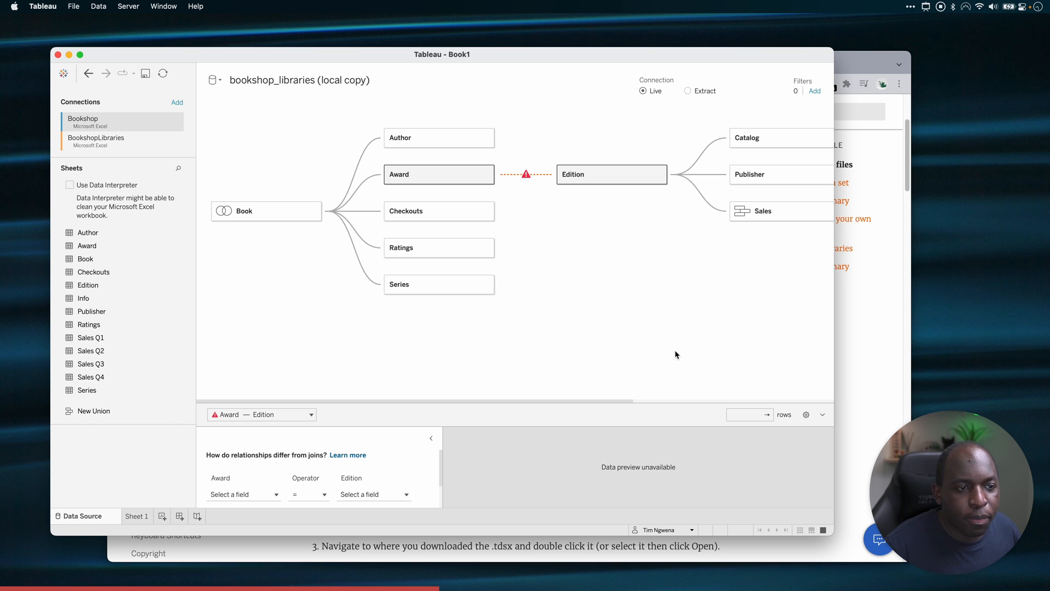
mouse_move(602, 403)
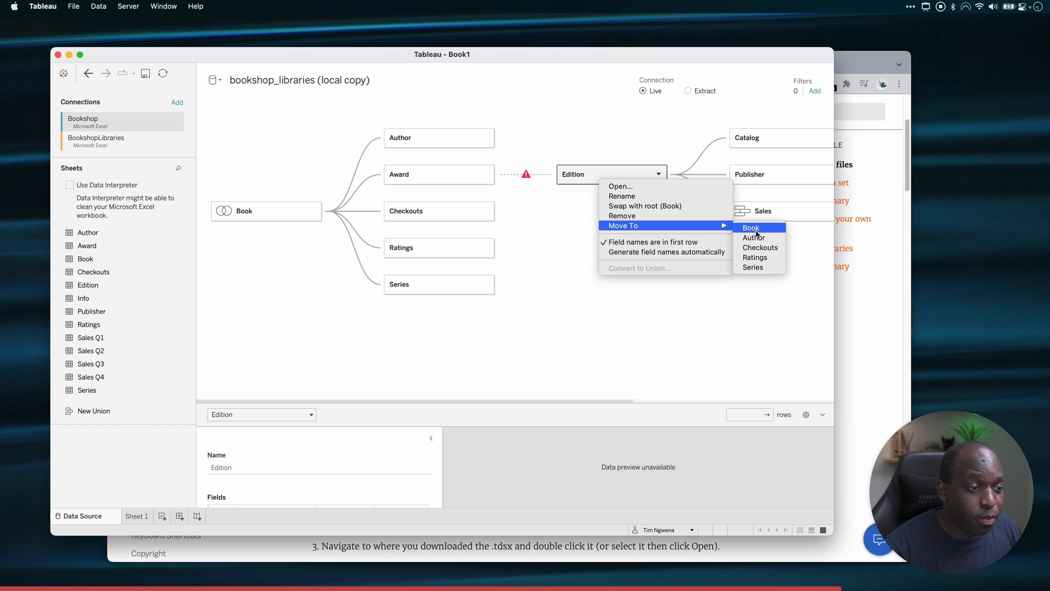
Step: Move Edition with its Catalog, Publisher and Sales branch back under Book
click(598, 374)
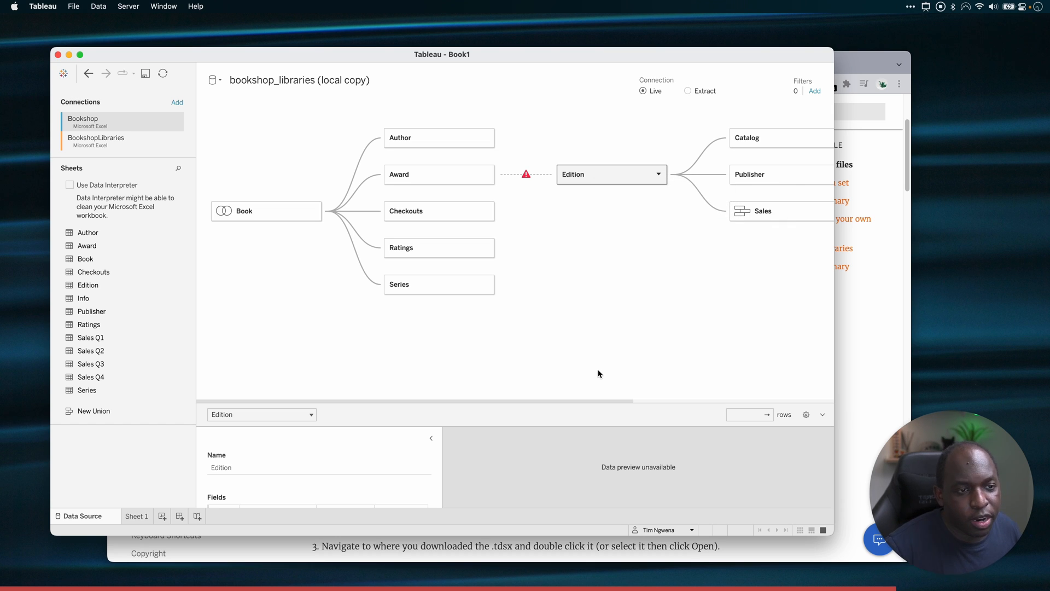
click(438, 248)
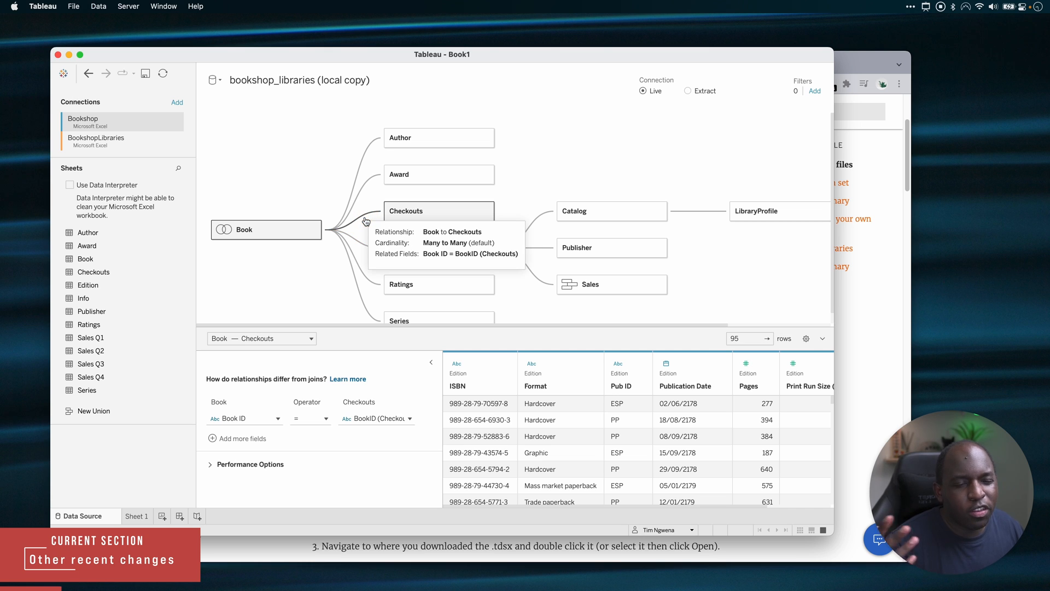
mouse_move(366, 193)
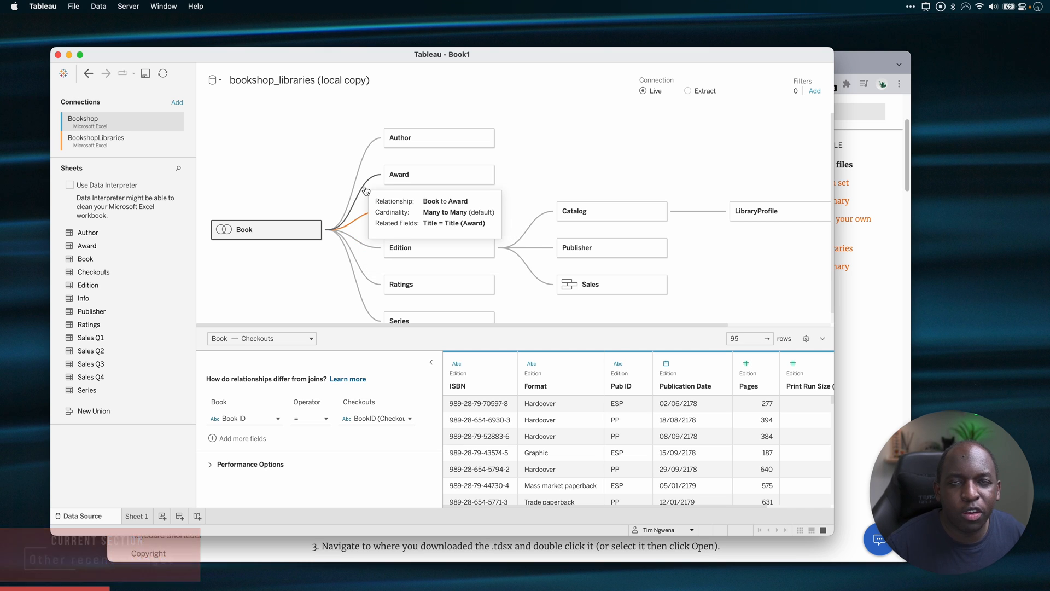
mouse_move(362, 164)
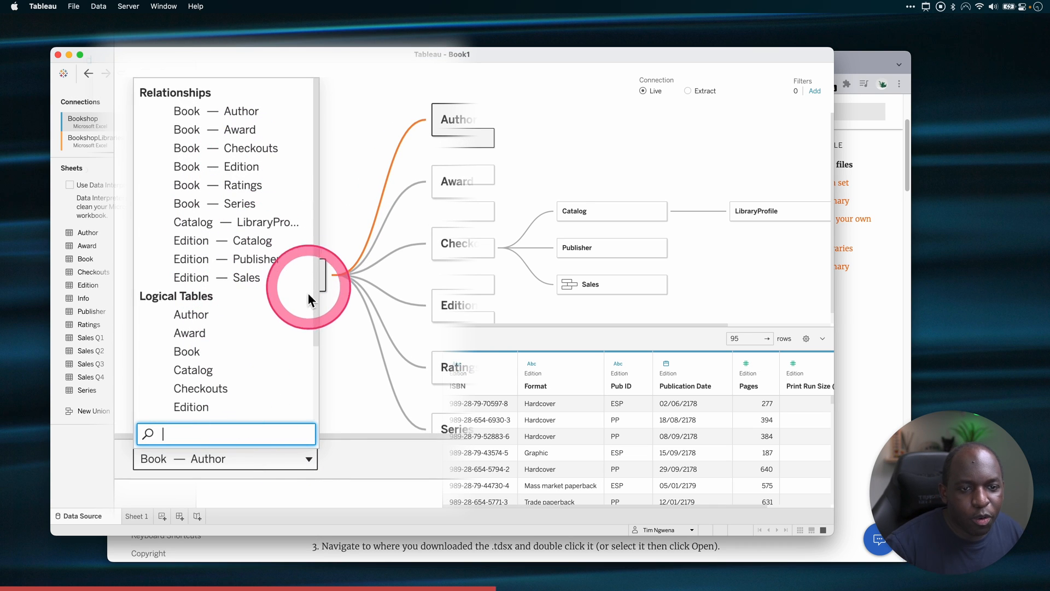
Step: Keep the Book–Author relationship displayed, matching Book's Auth ID to Author's AuthID
scroll(down, 3)
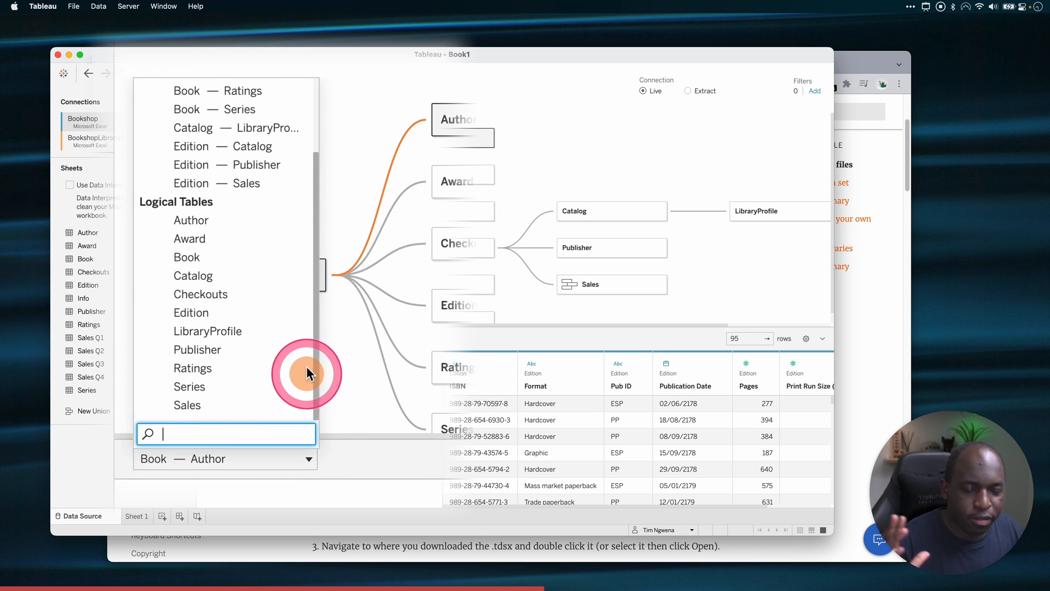
scroll(up, 3)
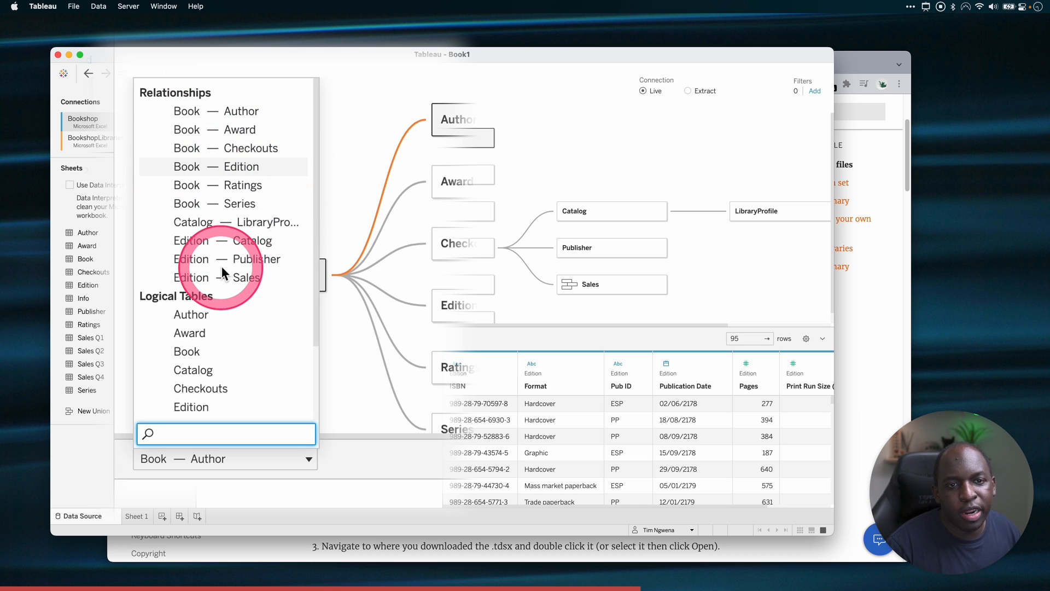
mouse_move(243, 167)
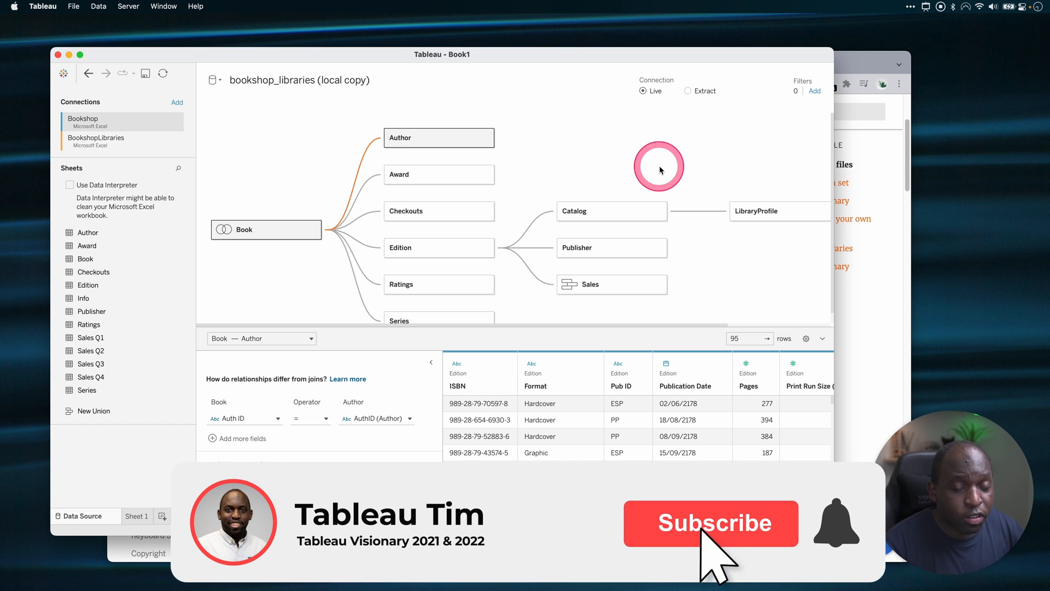
click(710, 523)
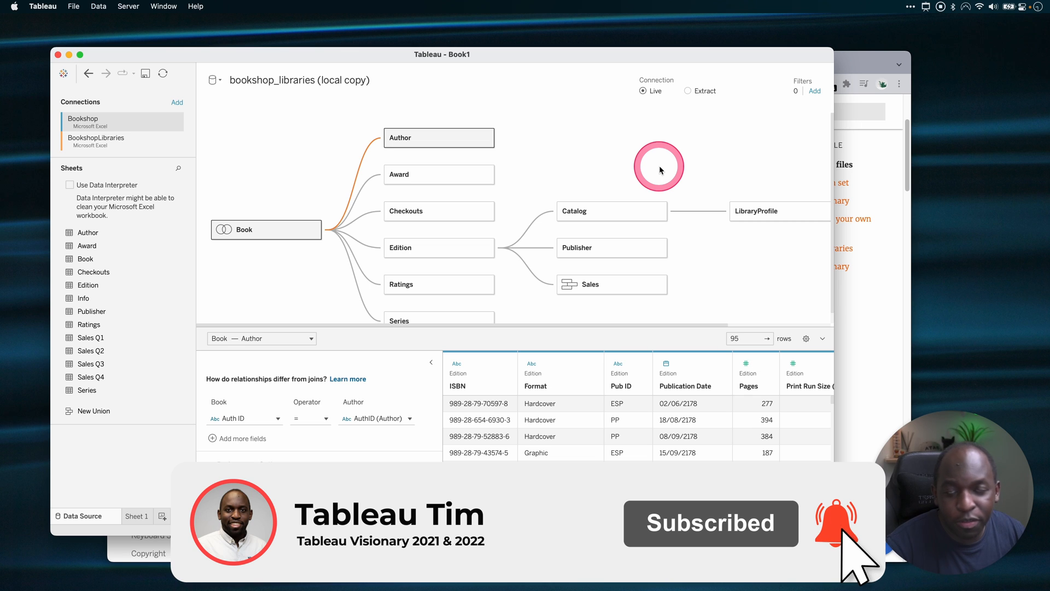